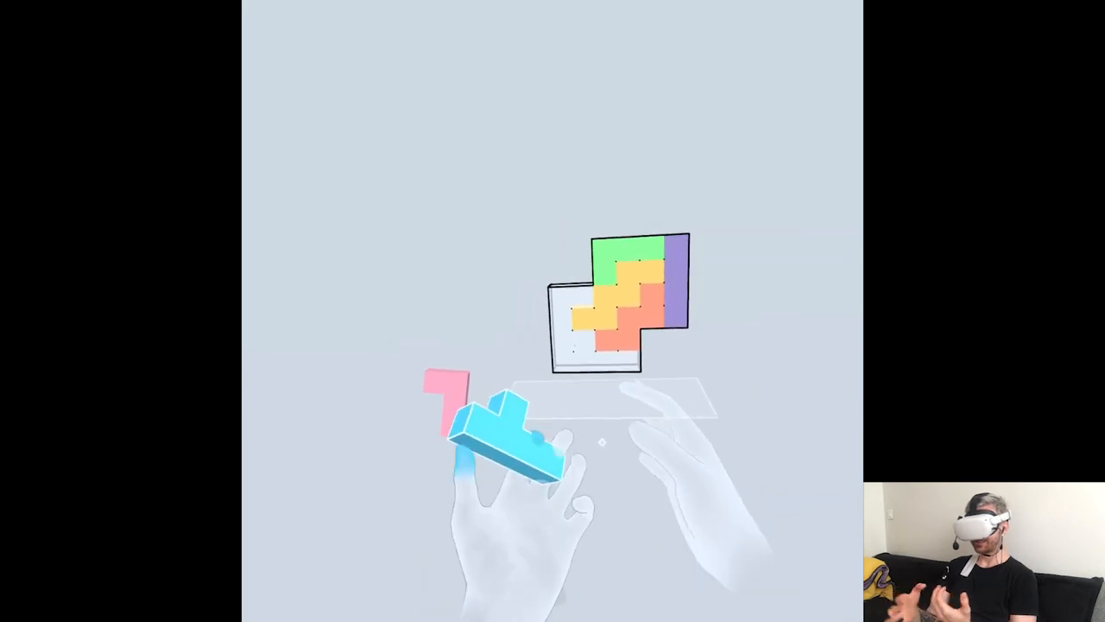
Drop the blue T-piece into the bottom gap below the orange piece, leaving only pink outside
drag(501, 440, 552, 362)
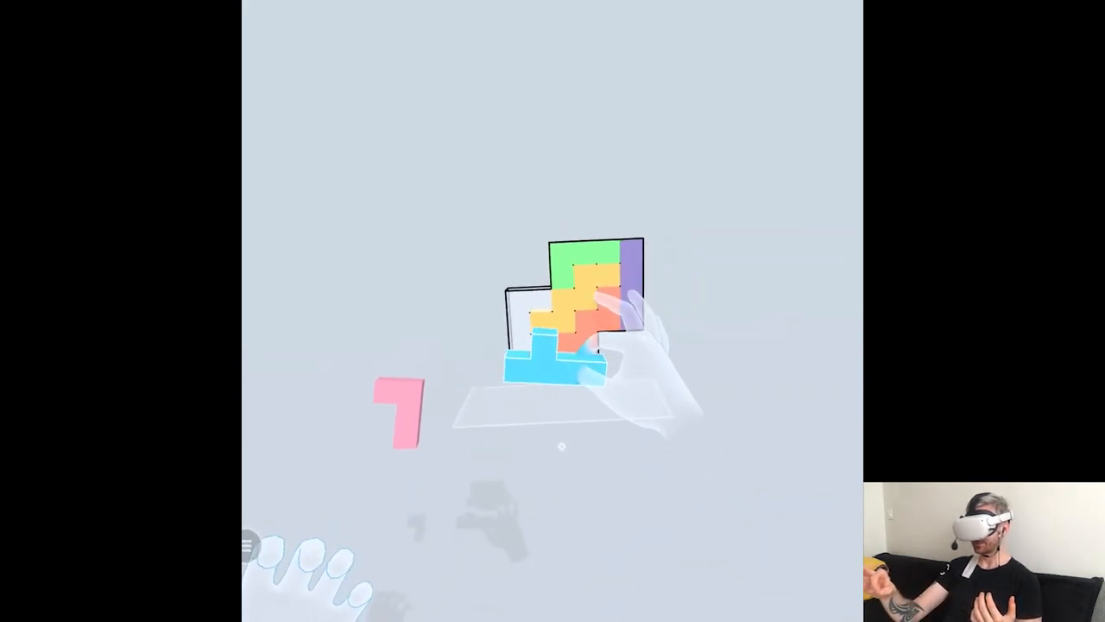